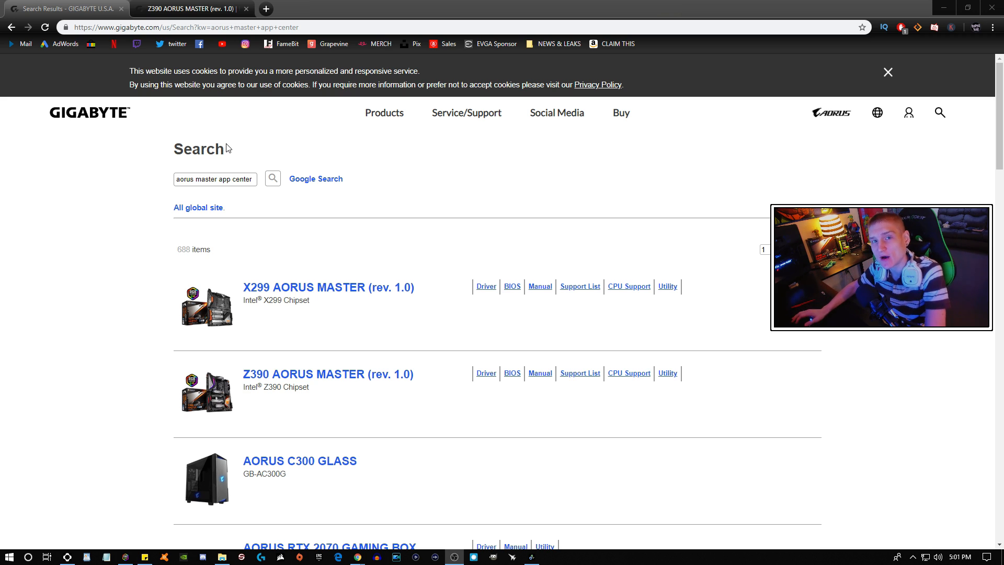
mouse_move(346, 123)
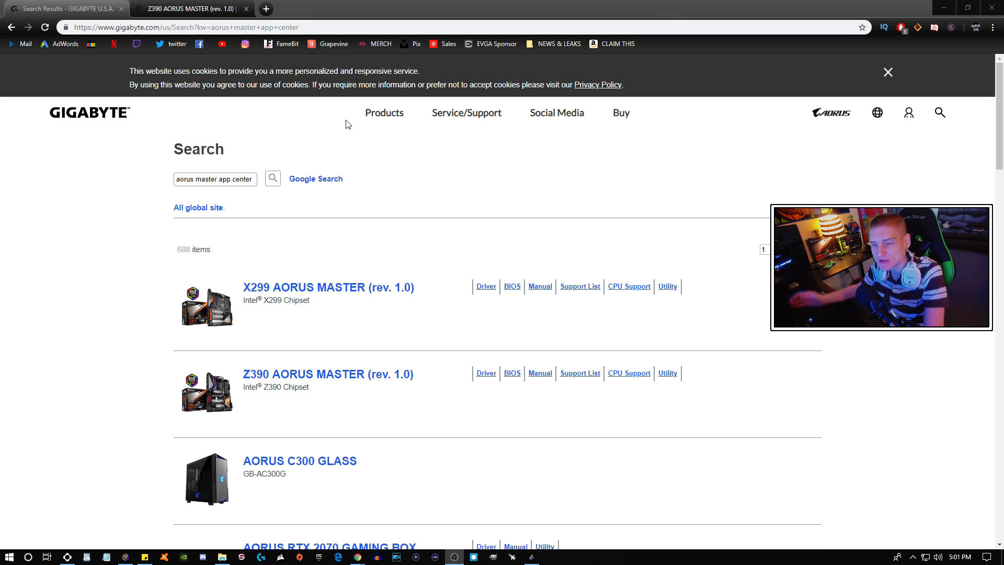
mouse_move(379, 308)
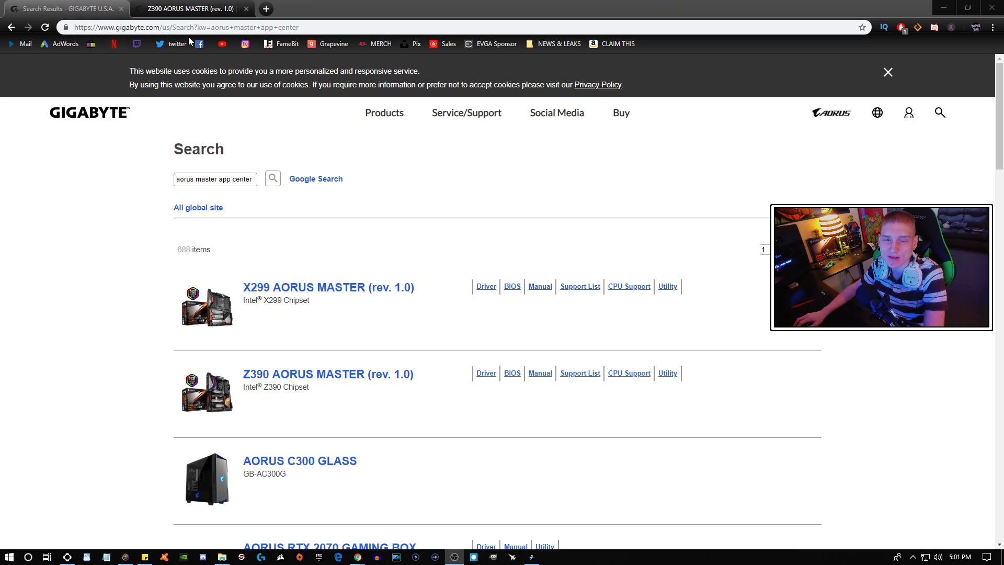
mouse_move(241, 143)
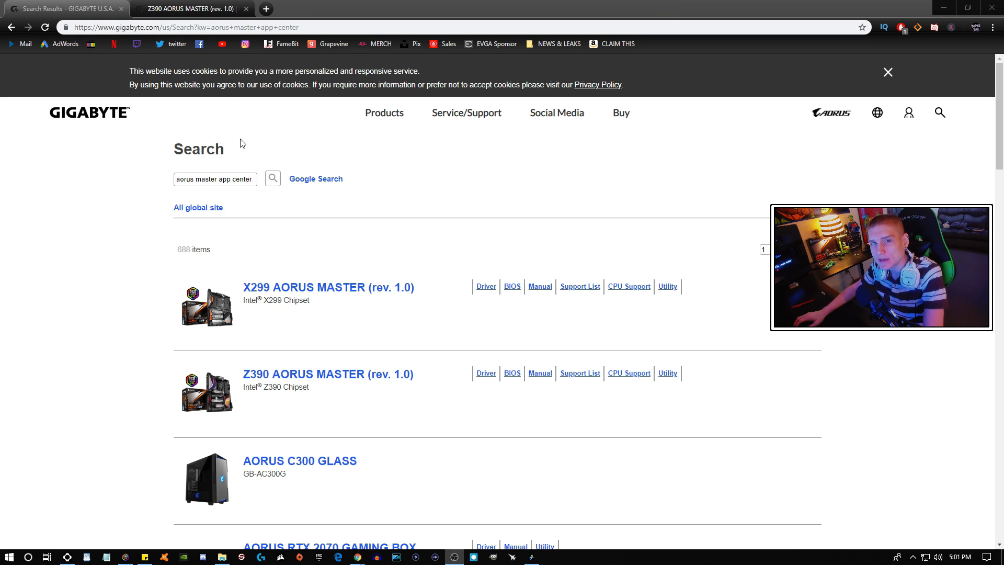
mouse_move(135, 160)
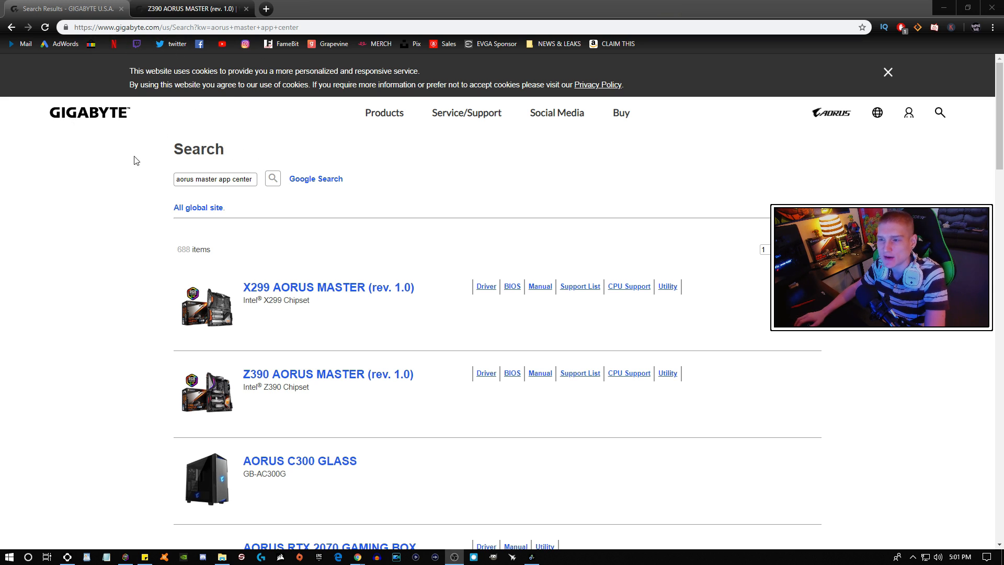
Step: Open the Utility downloads page for the Z390 AORUS MASTER (rev. 1.0) from the search results
click(231, 179)
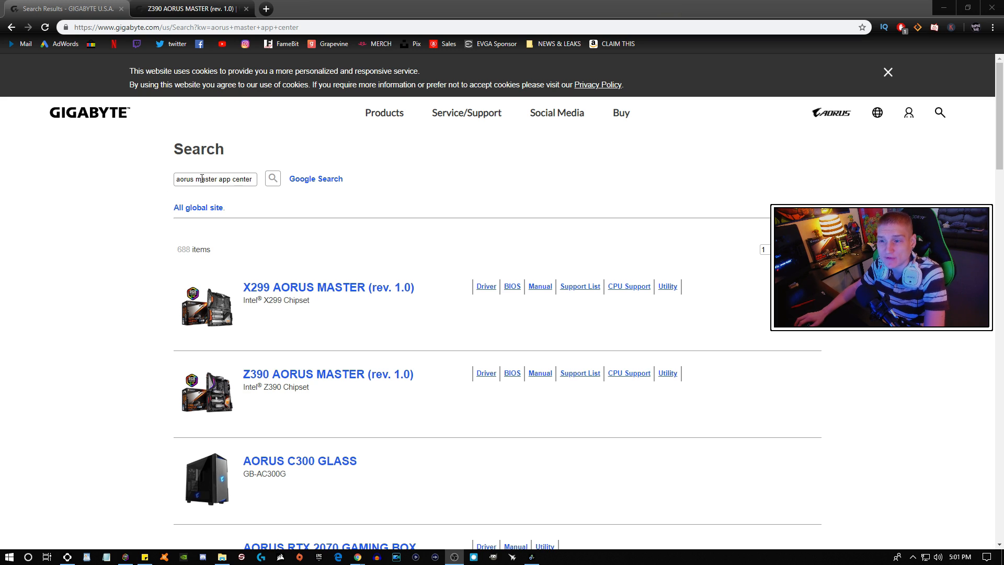
mouse_move(197, 192)
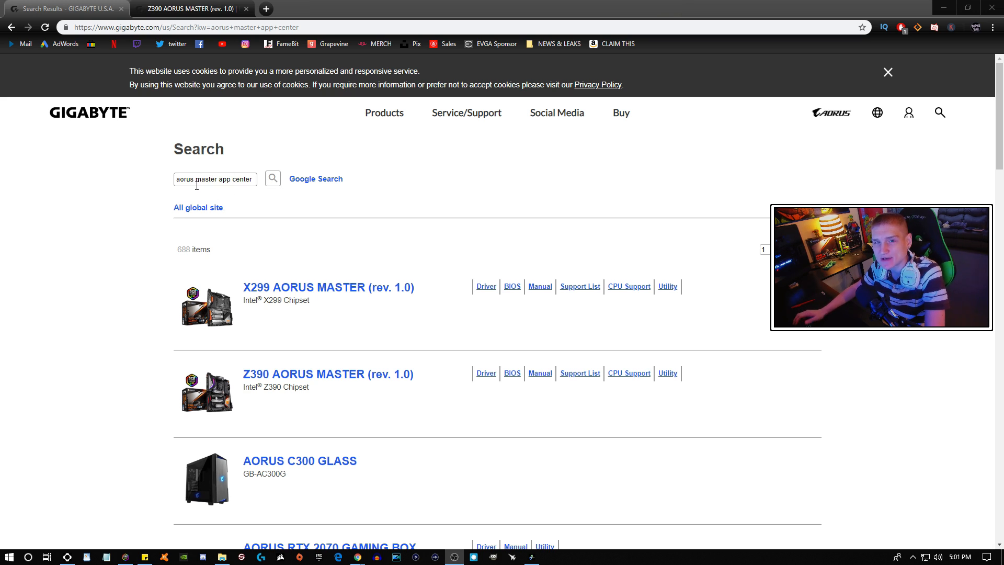
mouse_move(296, 229)
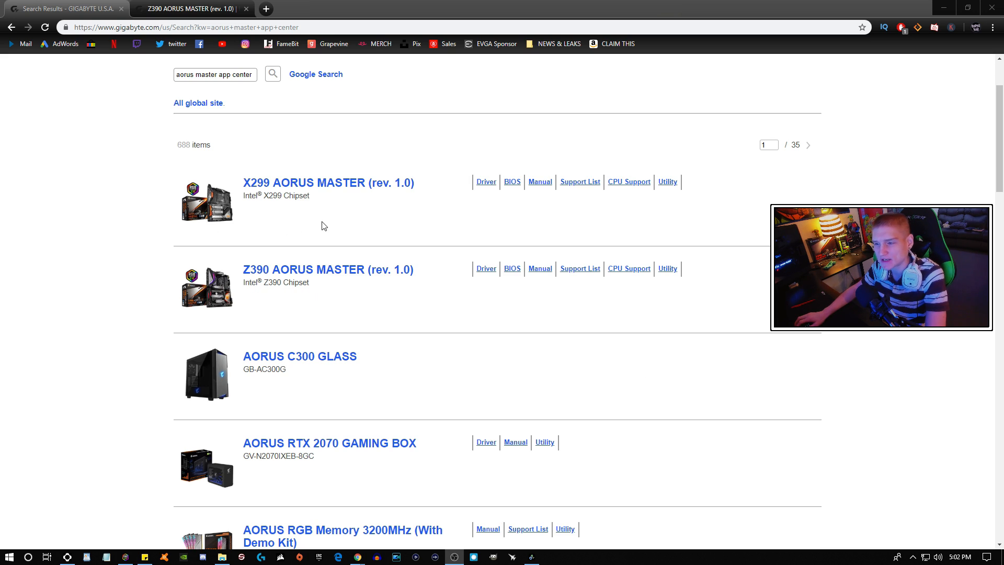
mouse_move(291, 272)
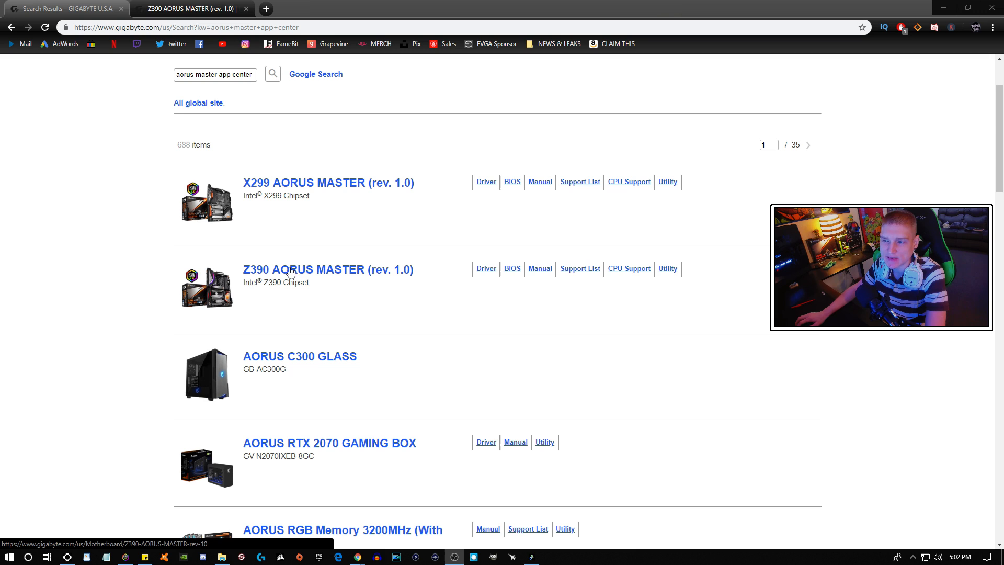
mouse_move(681, 278)
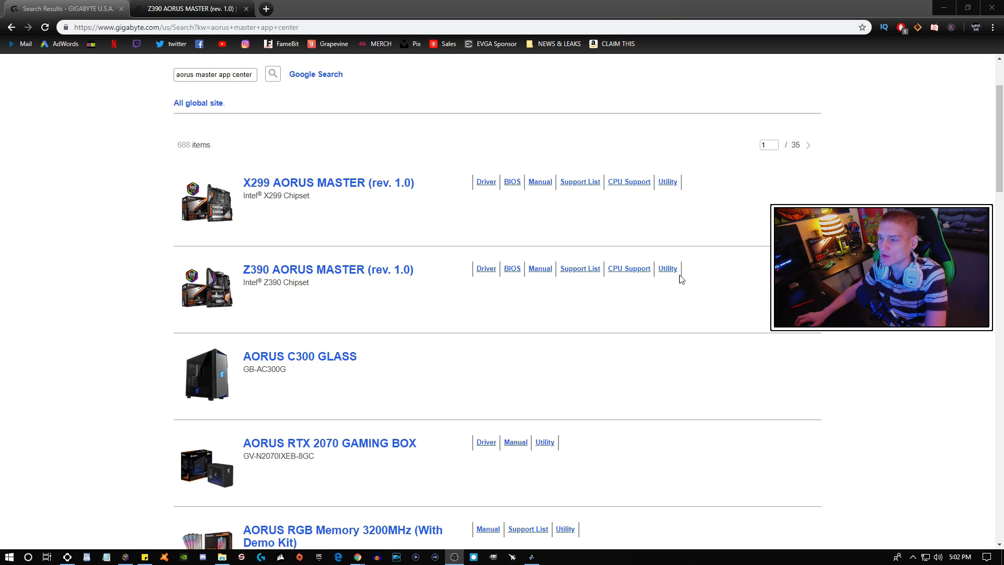
mouse_move(667, 272)
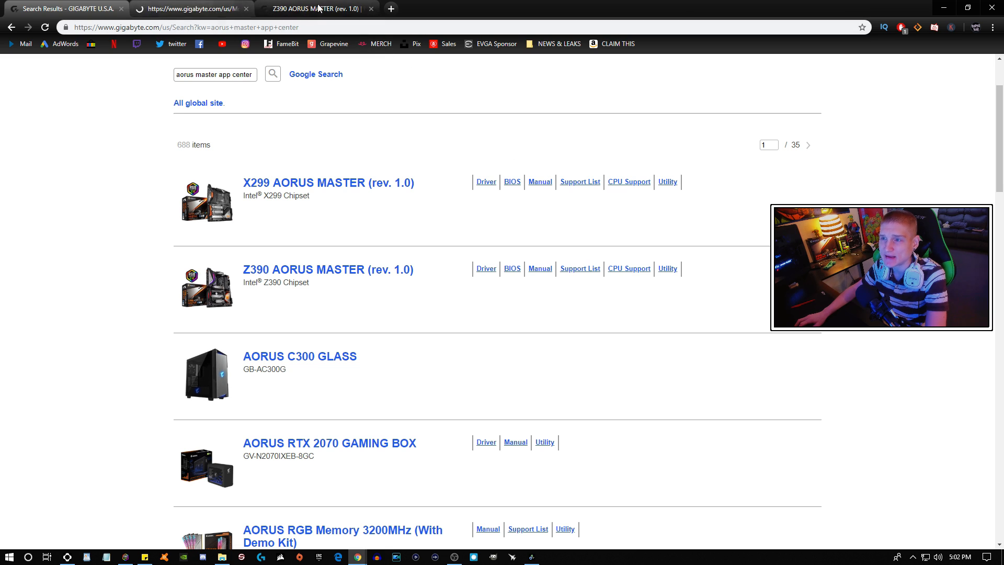
click(667, 269)
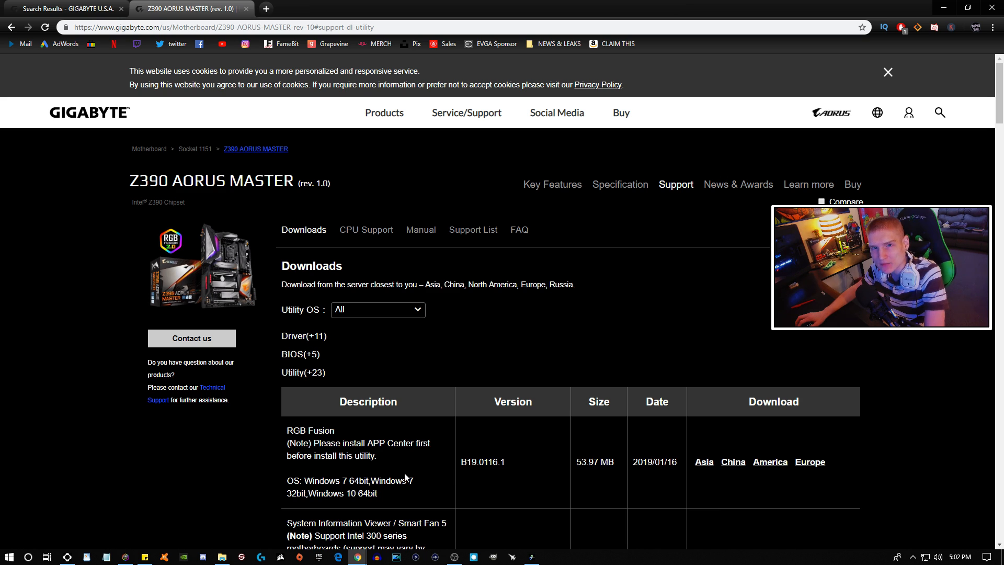
Step: Download the APP Center utility zip from a download server link in the Utility table
scroll(down, 3)
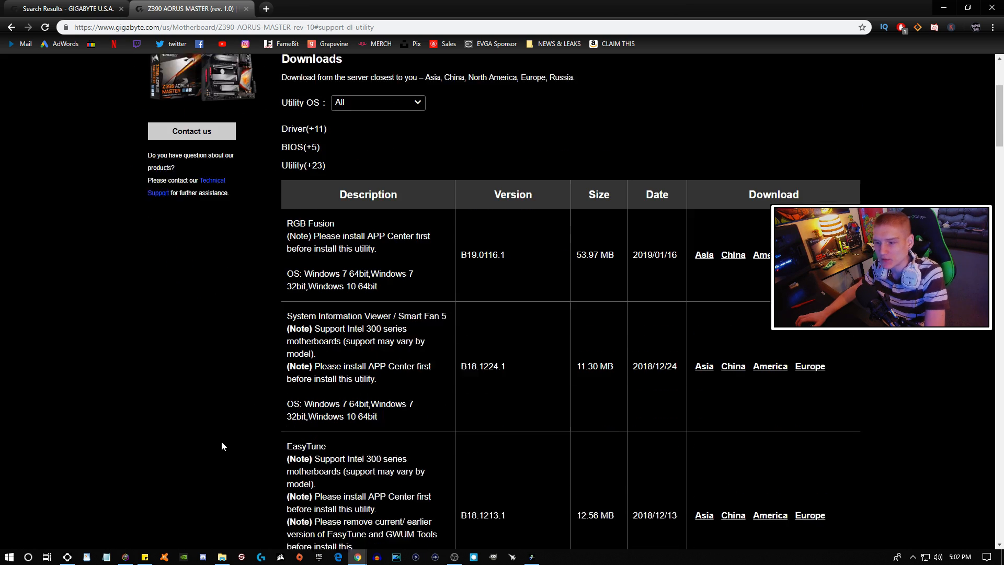
scroll(down, 3)
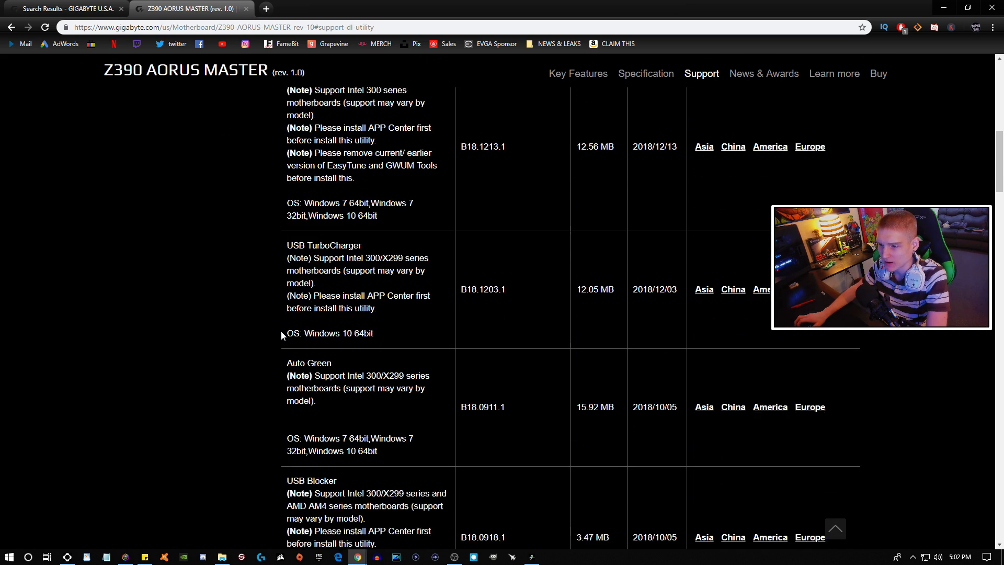
scroll(down, 3)
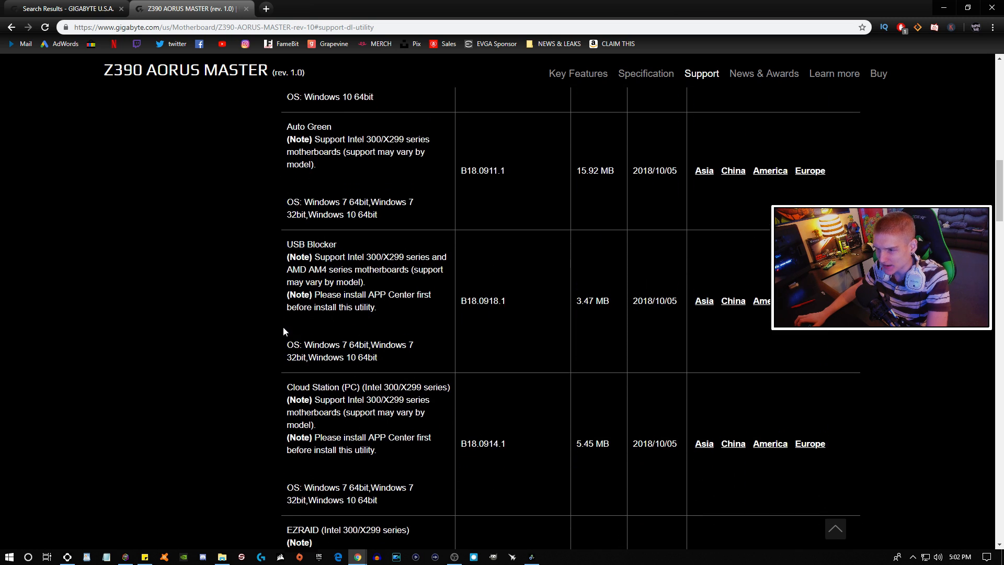
scroll(down, 3)
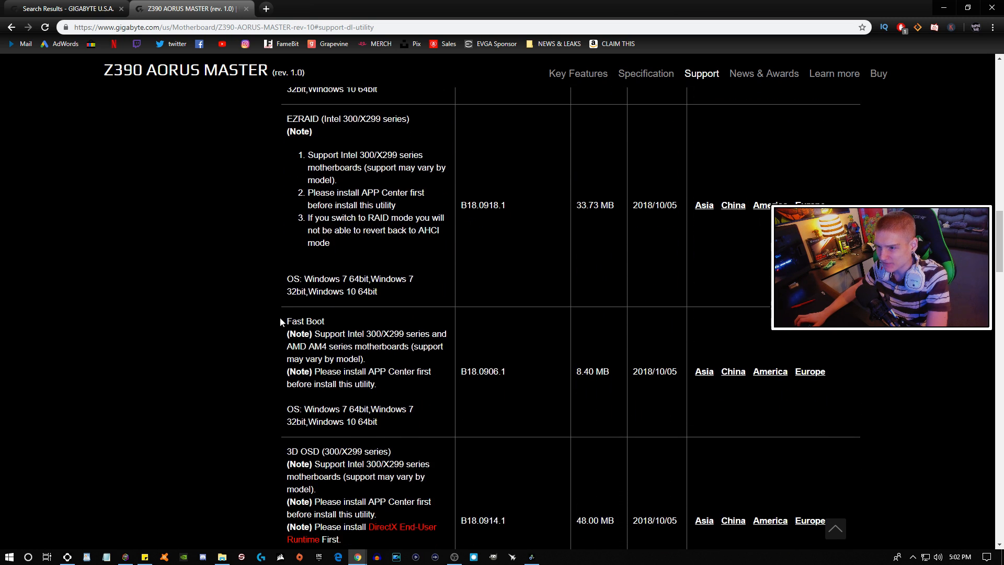
scroll(down, 3)
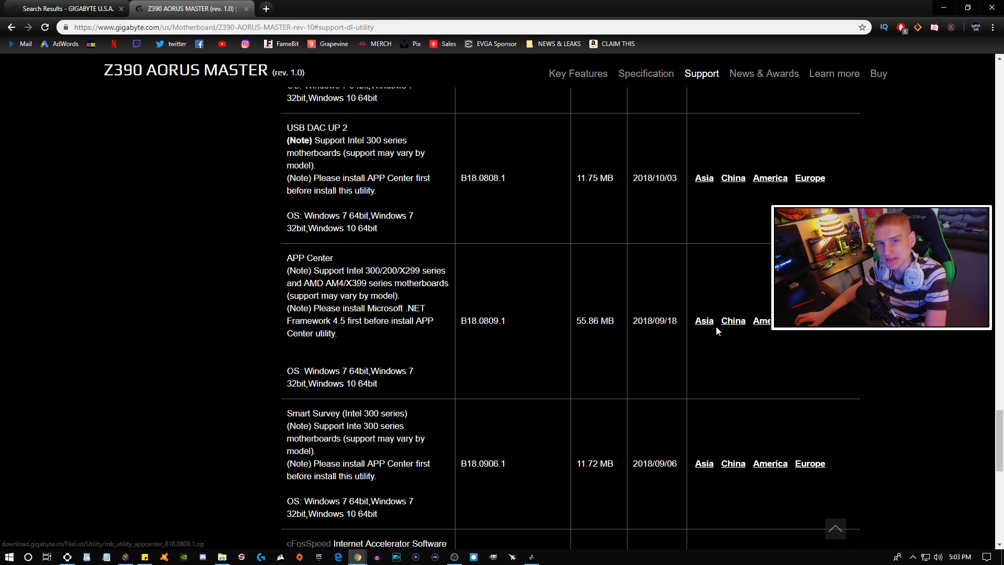
mouse_move(734, 321)
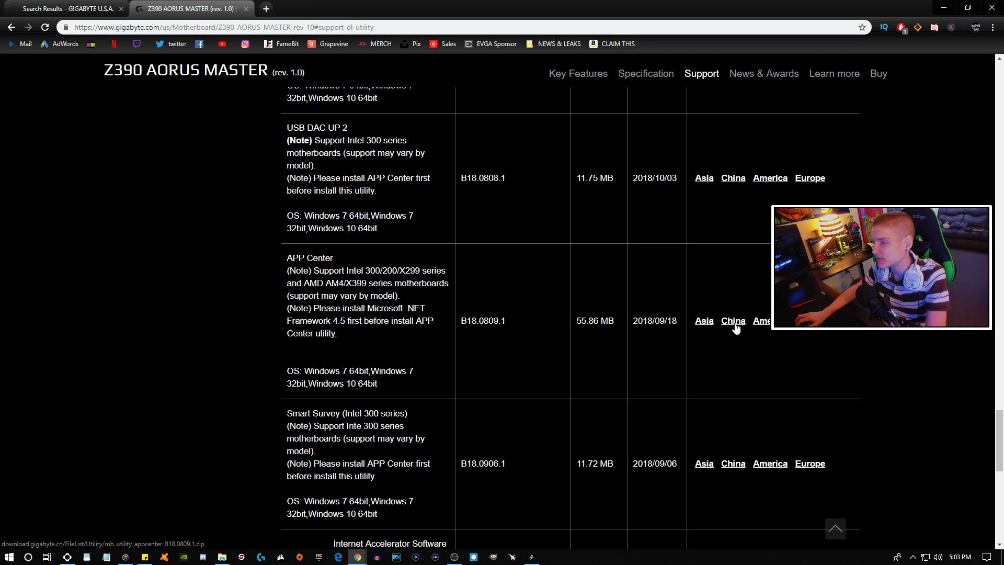
mouse_move(762, 321)
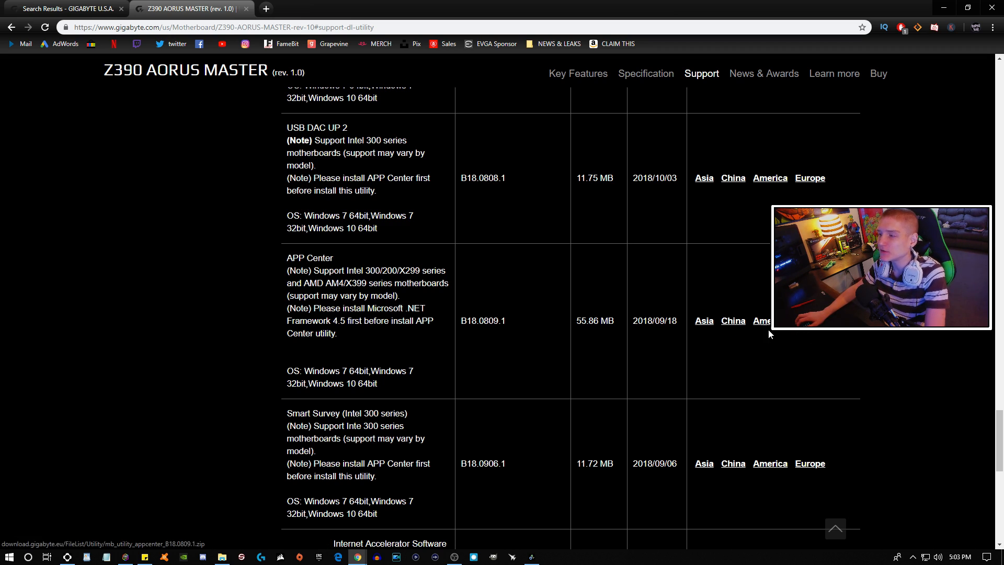
click(760, 320)
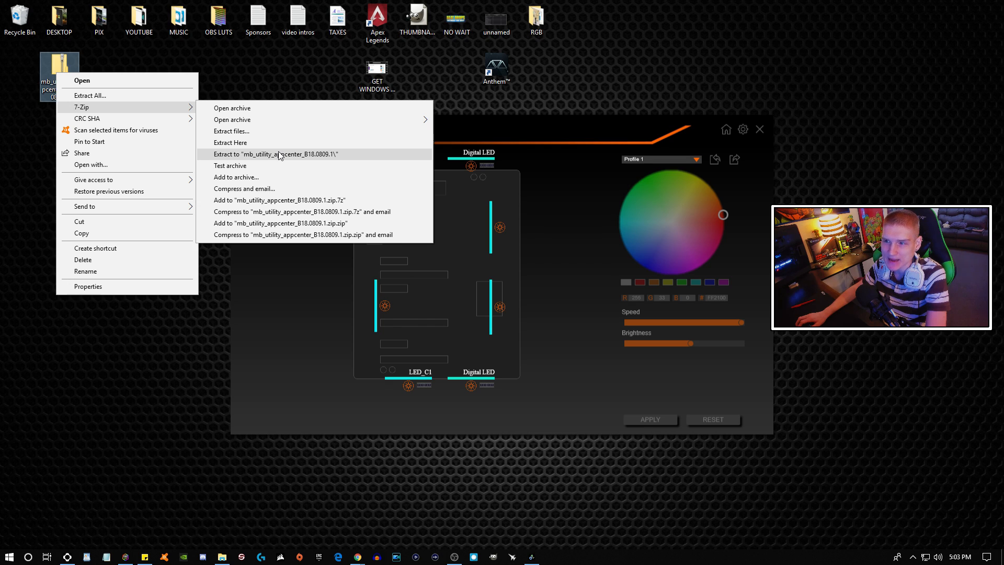
mouse_move(277, 158)
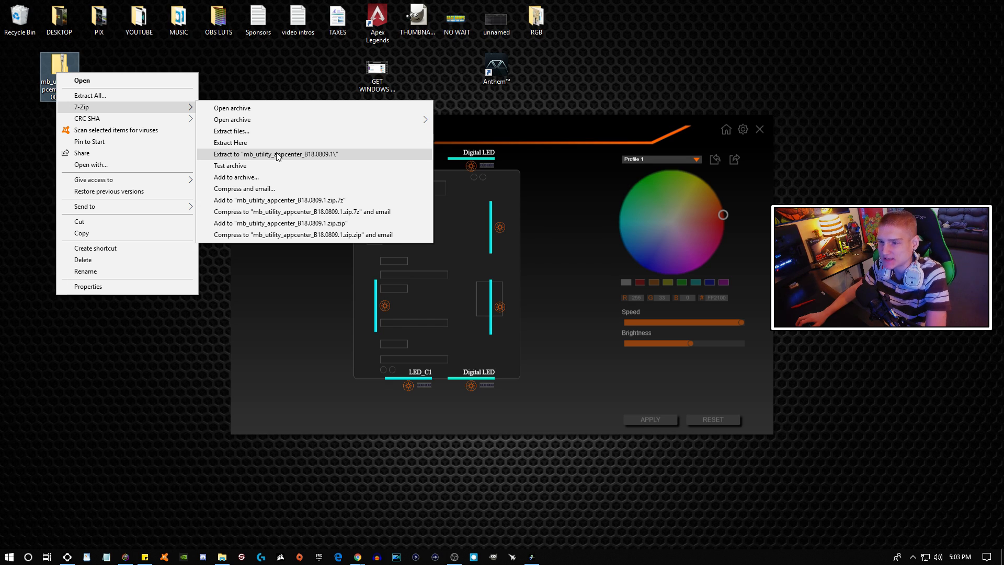
Step: Extract the zip to 'mb_utility_appcenter_B18.0809.1\' with 7-Zip and open the AppCenterB18.0809.1 folder
click(276, 154)
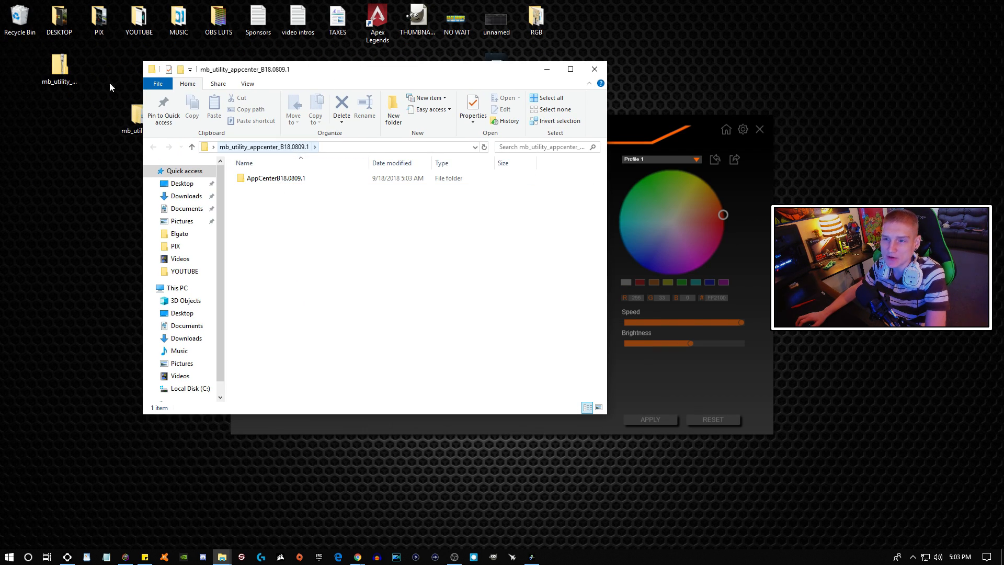
double_click(277, 178)
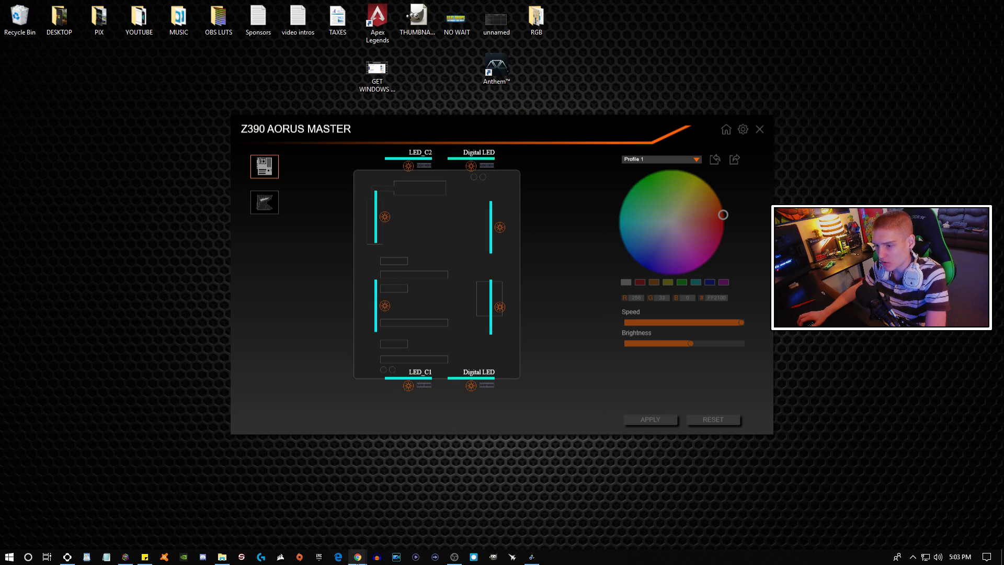
mouse_move(485, 145)
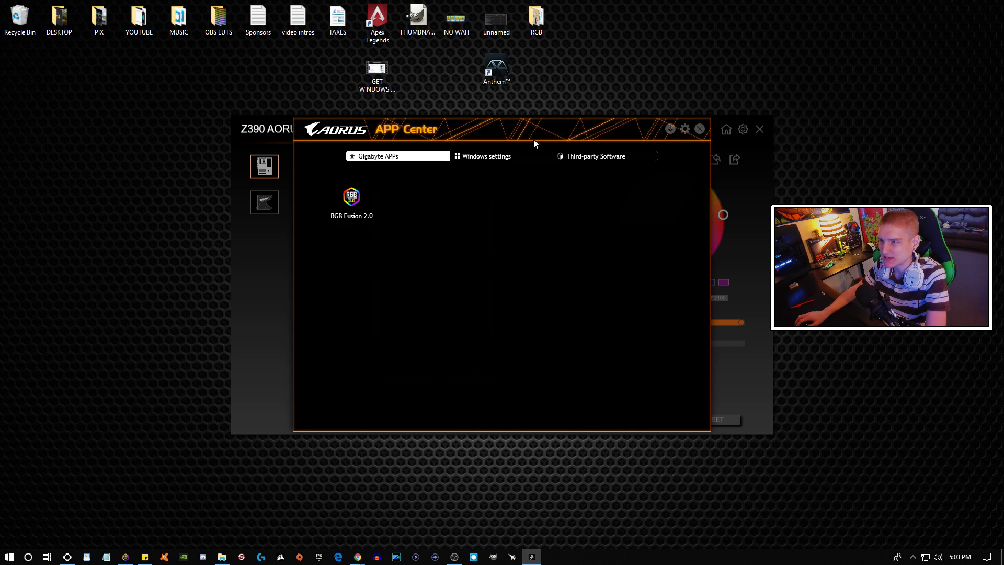
Step: Show the Windows settings shortcuts grid (Power Options, Sound, Windows Update) in APP Center
click(485, 155)
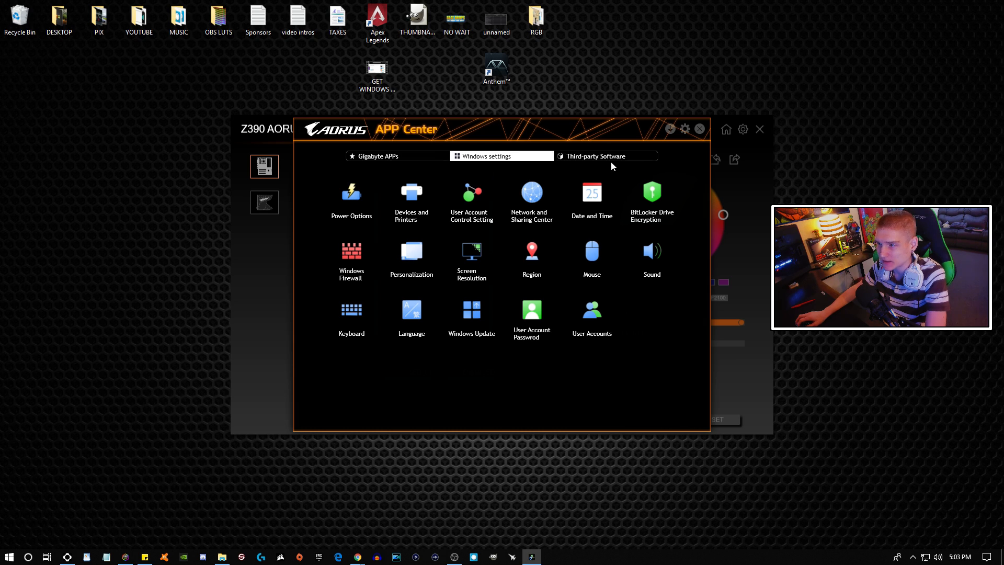
Step: Back on the support page in Chrome, download the RGB Fusion utility zip from the America server
click(376, 156)
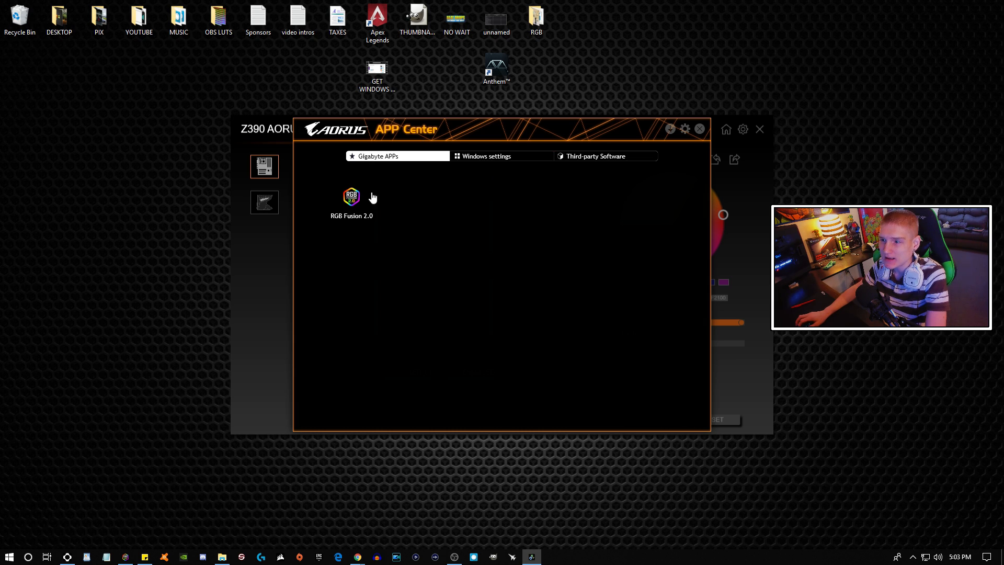
mouse_move(390, 207)
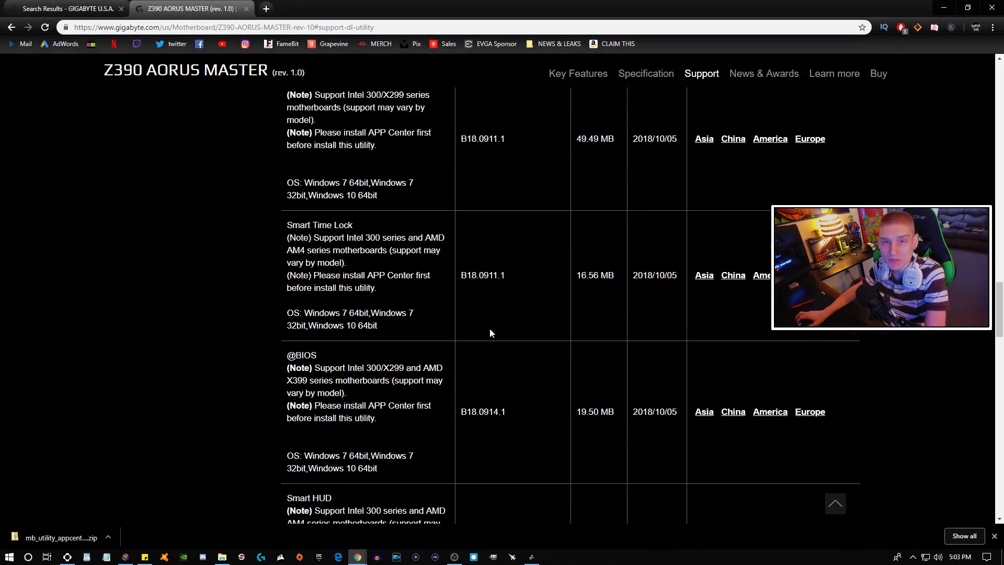
scroll(up, 3)
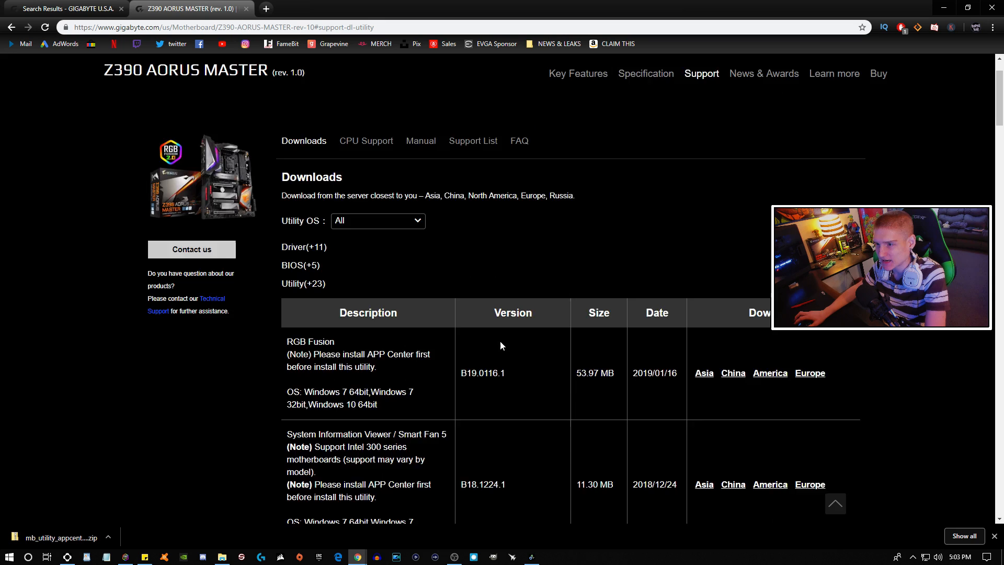
scroll(down, 3)
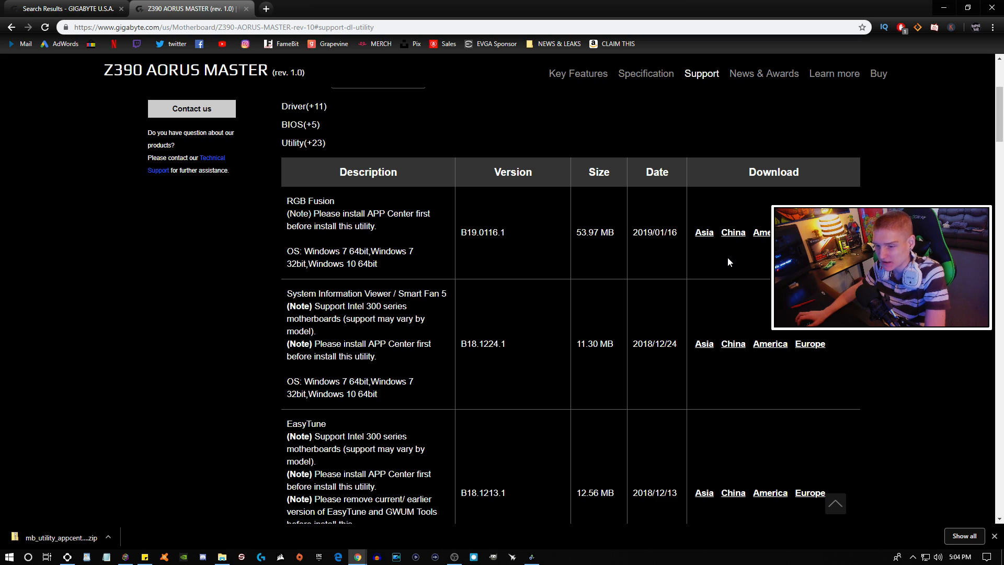
mouse_move(95, 549)
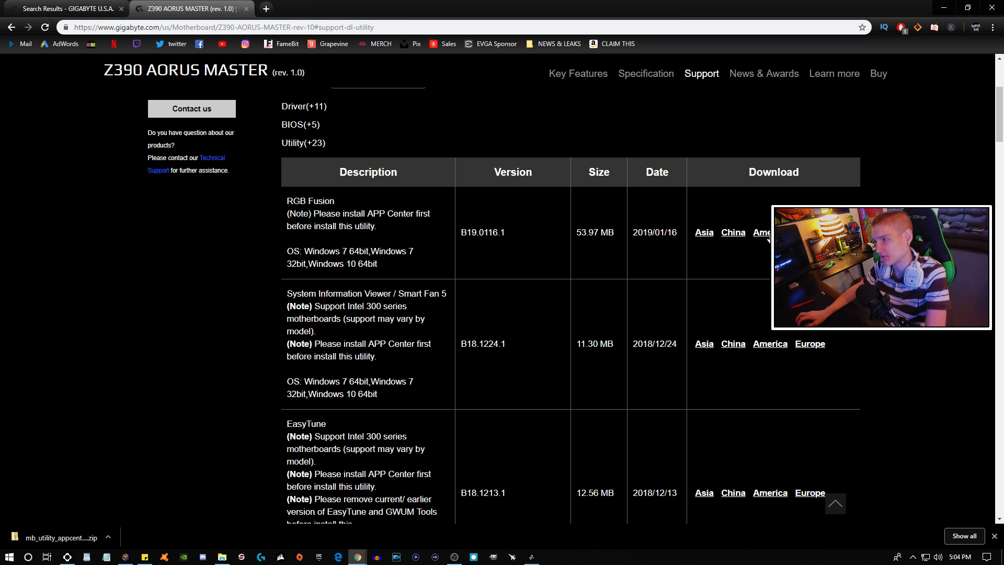
click(766, 232)
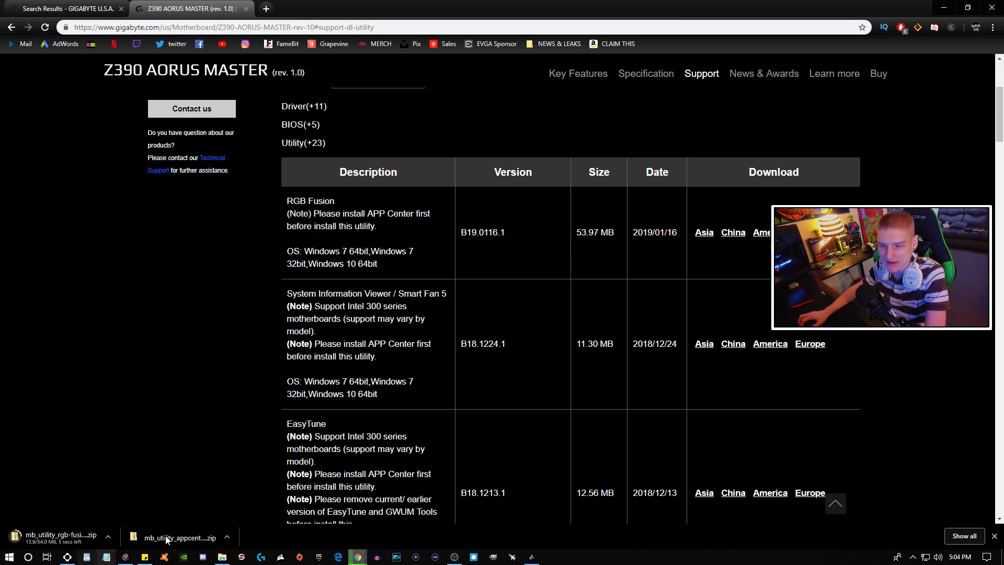
mouse_move(909, 4)
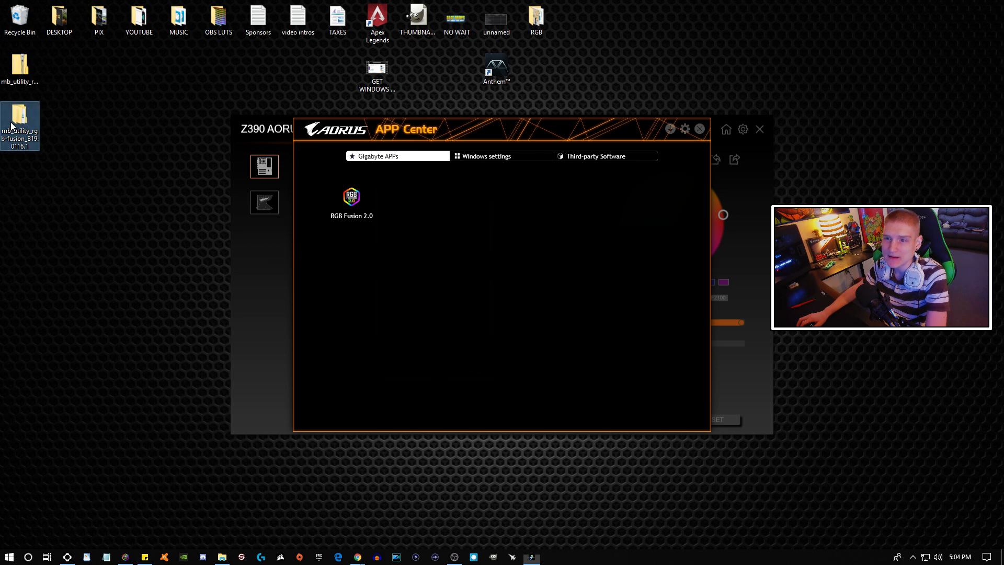
Step: Open the extracted mb_utility_rgb-fusion folder and its B19.0116.1_Pack holding the UpdPack installer
double_click(19, 121)
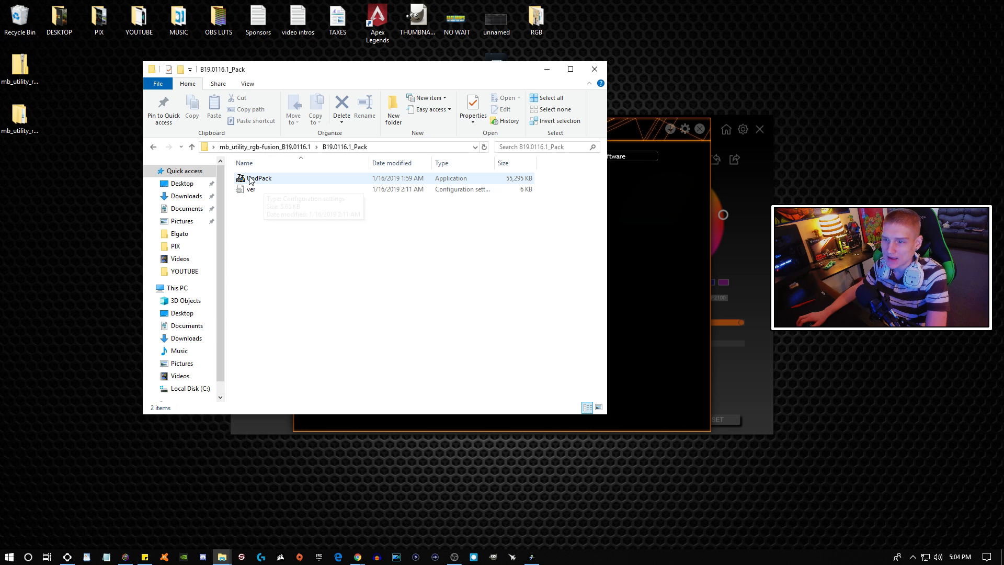
mouse_move(441, 195)
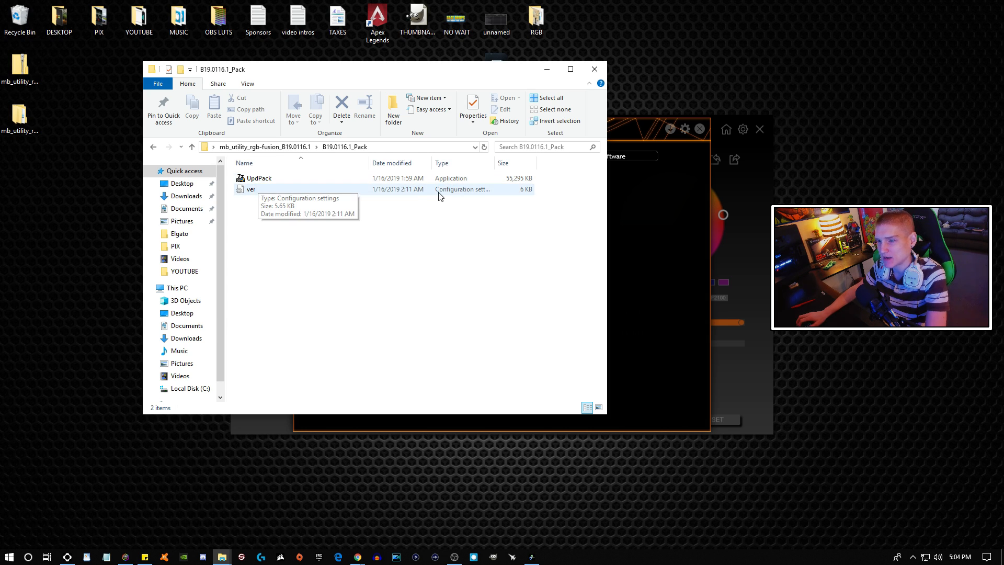
click(593, 69)
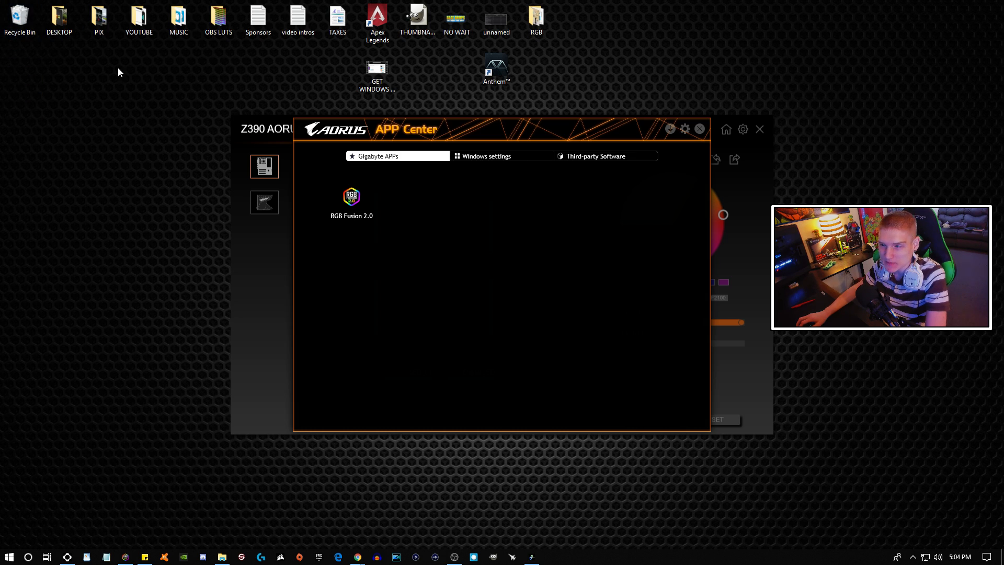
mouse_move(444, 171)
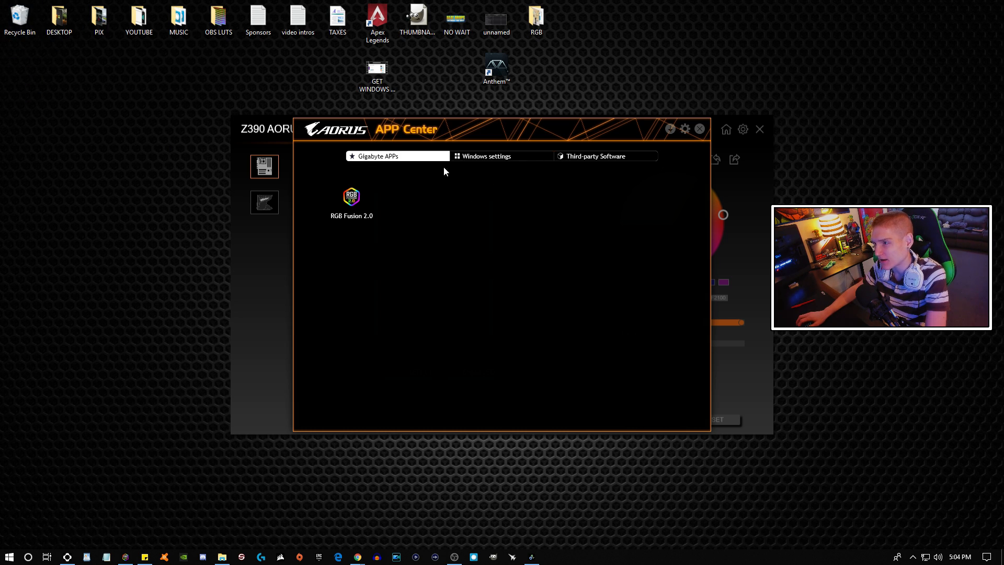
mouse_move(378, 201)
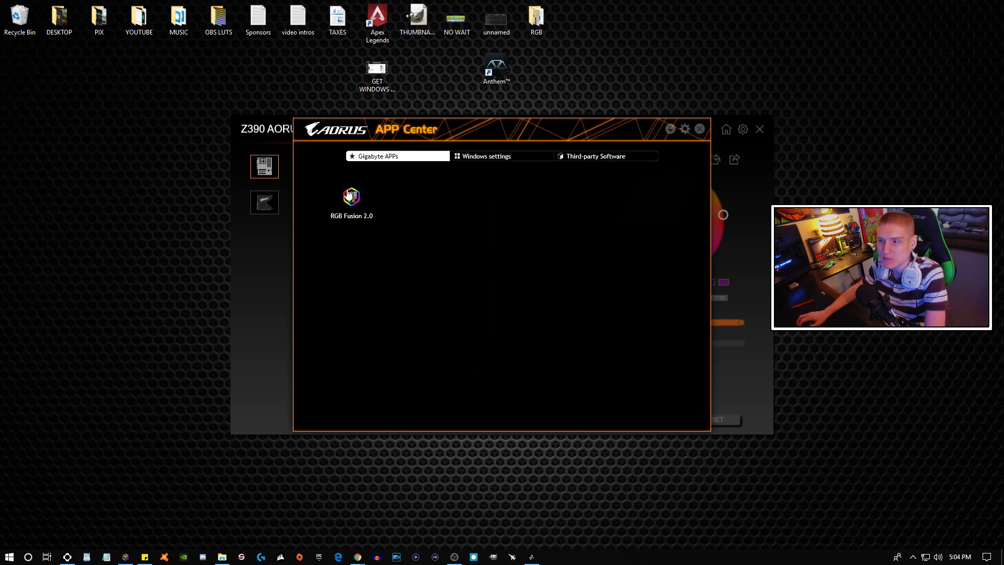
mouse_move(307, 362)
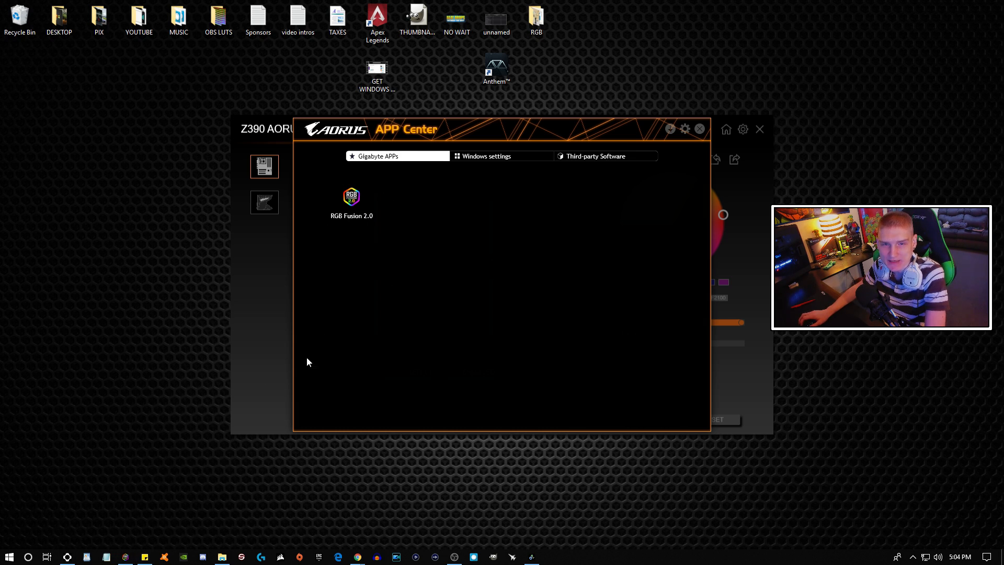
mouse_move(553, 187)
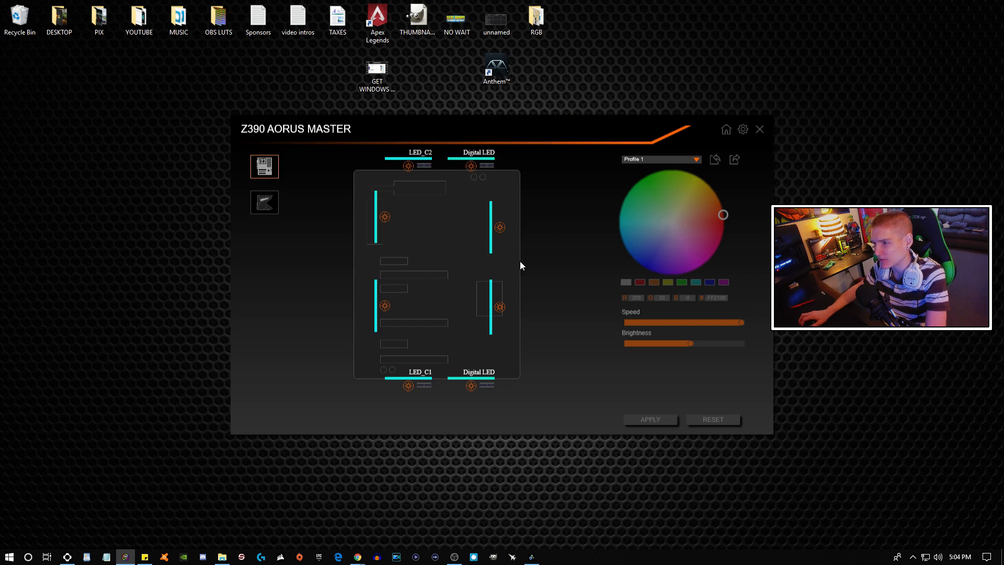
Step: On the Z390 AORUS MASTER device, set the left LED strip zone to green and apply it
click(264, 201)
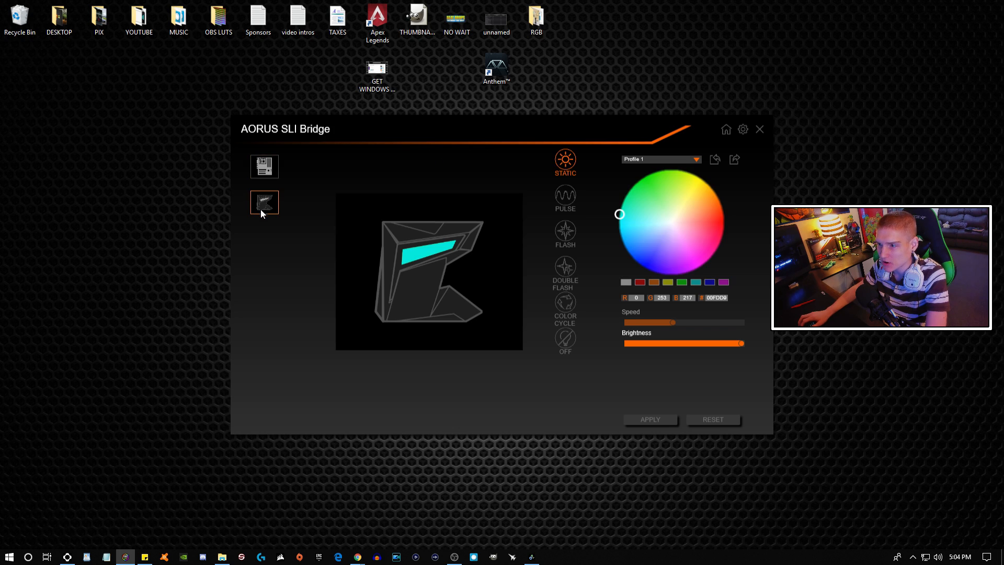
click(263, 167)
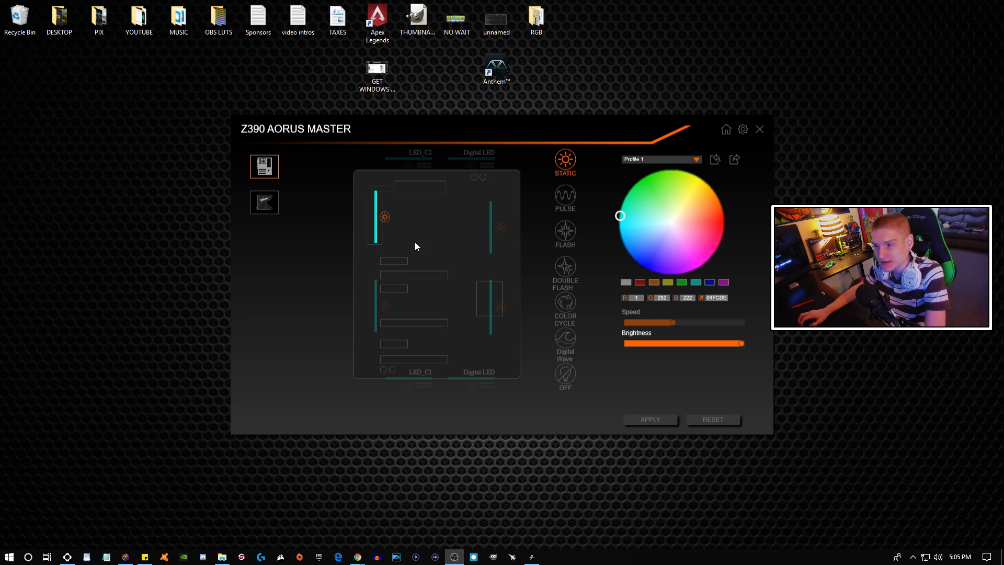
mouse_move(643, 224)
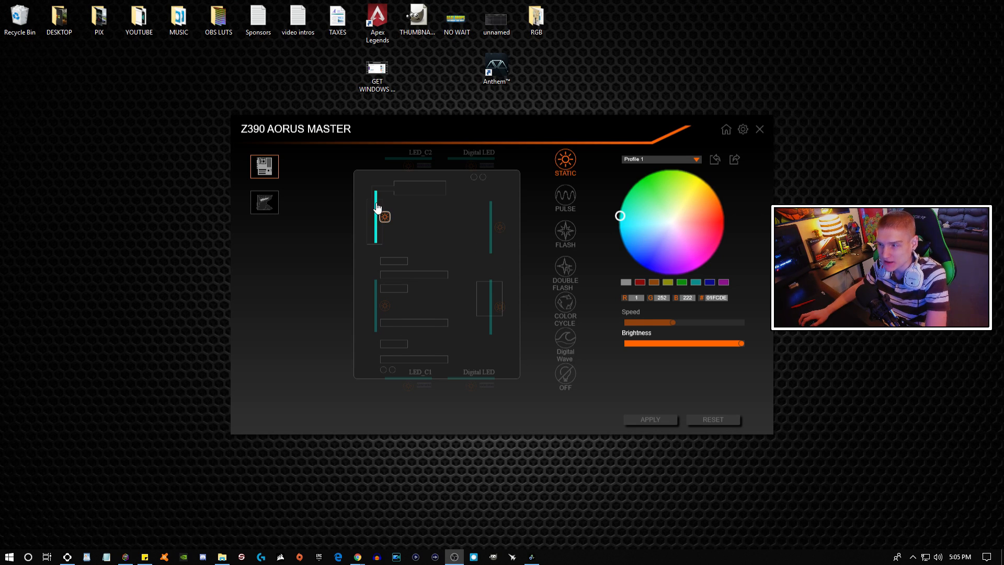
mouse_move(399, 210)
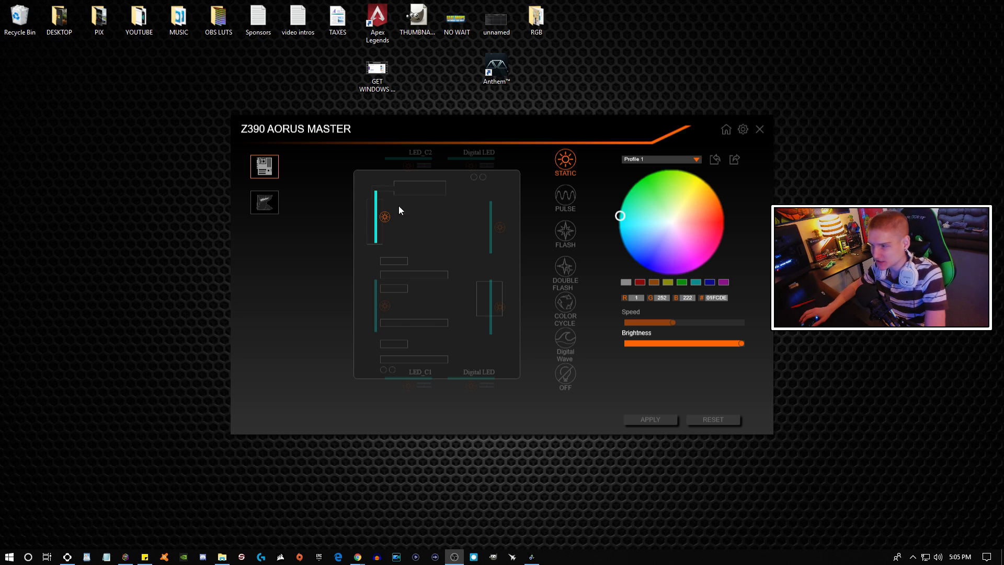
click(662, 184)
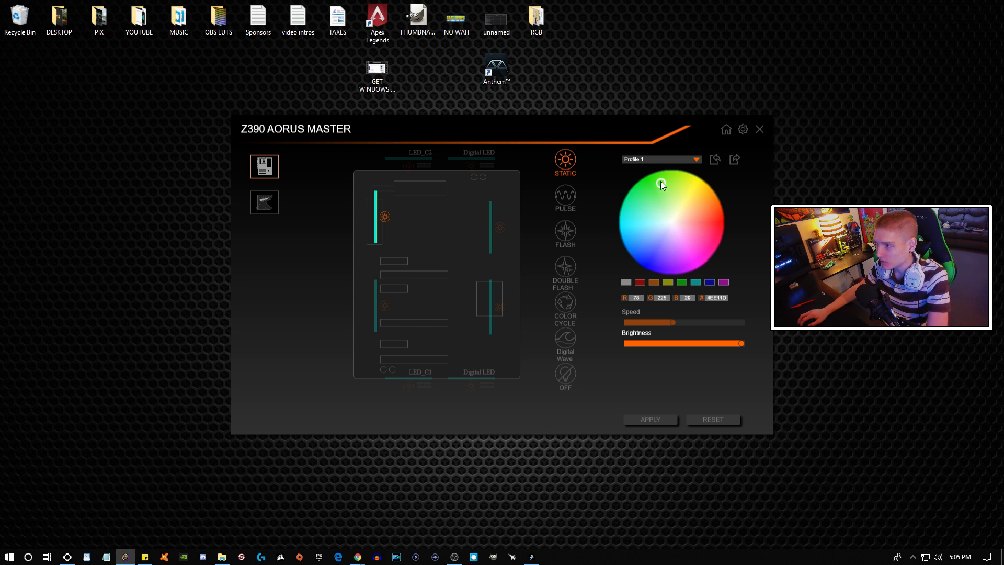
click(660, 183)
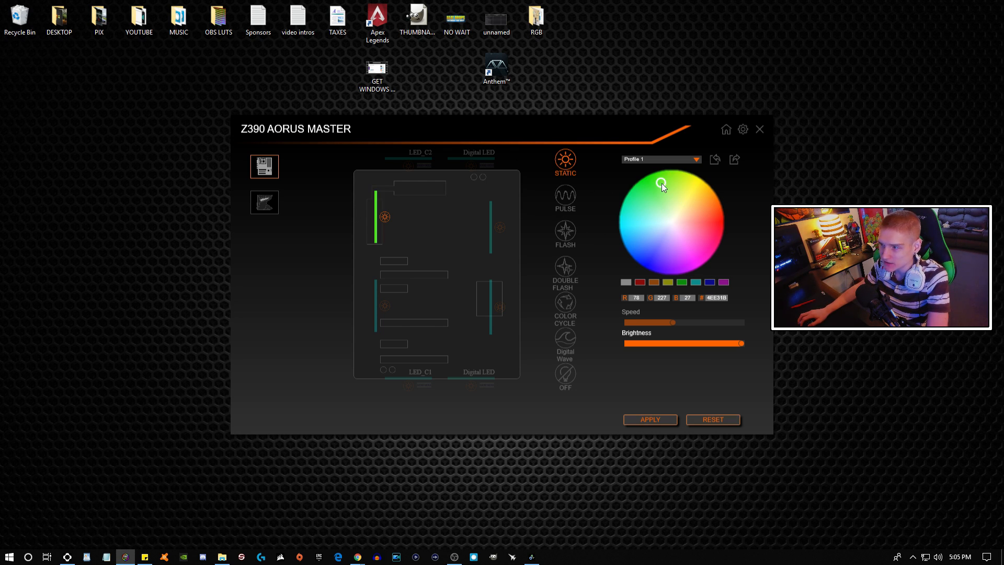
click(621, 219)
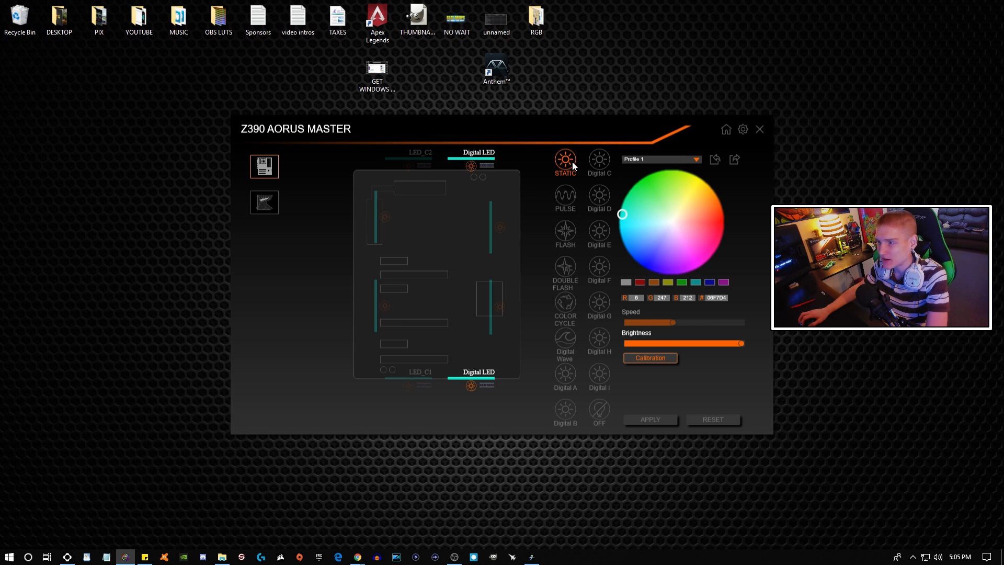
Step: Select the AORUS SLI Bridge device to show its static cyan lighting settings
click(263, 202)
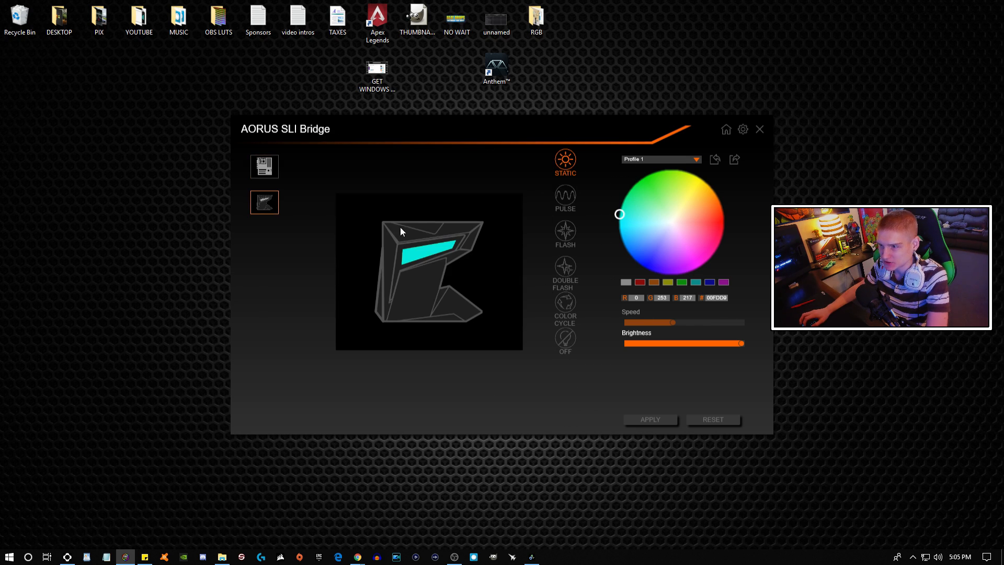
mouse_move(415, 261)
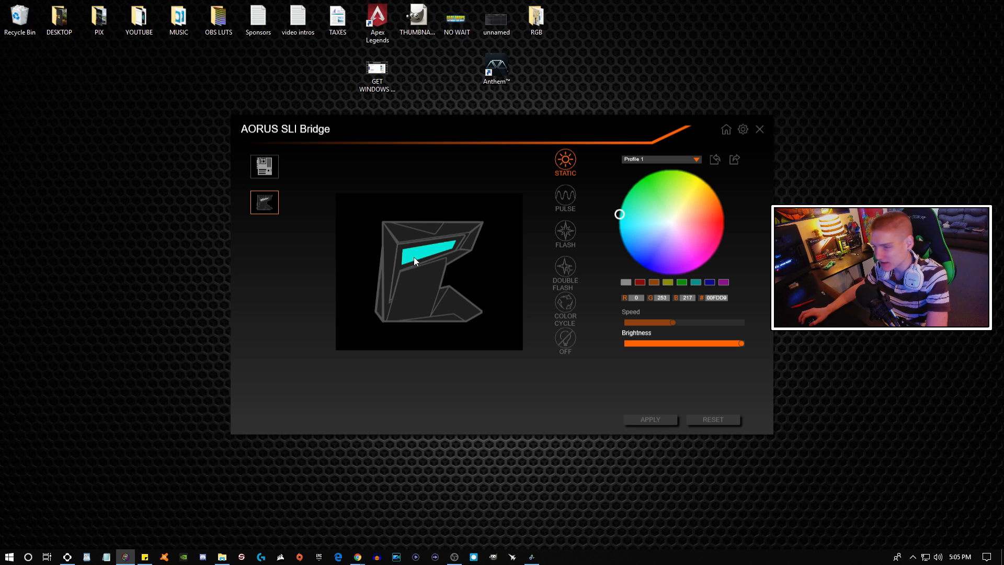
mouse_move(561, 264)
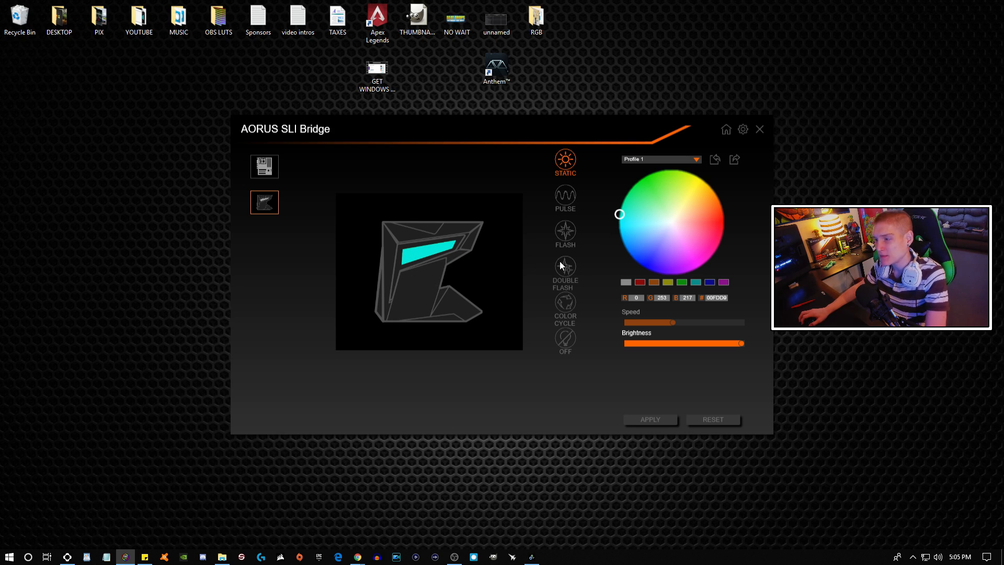